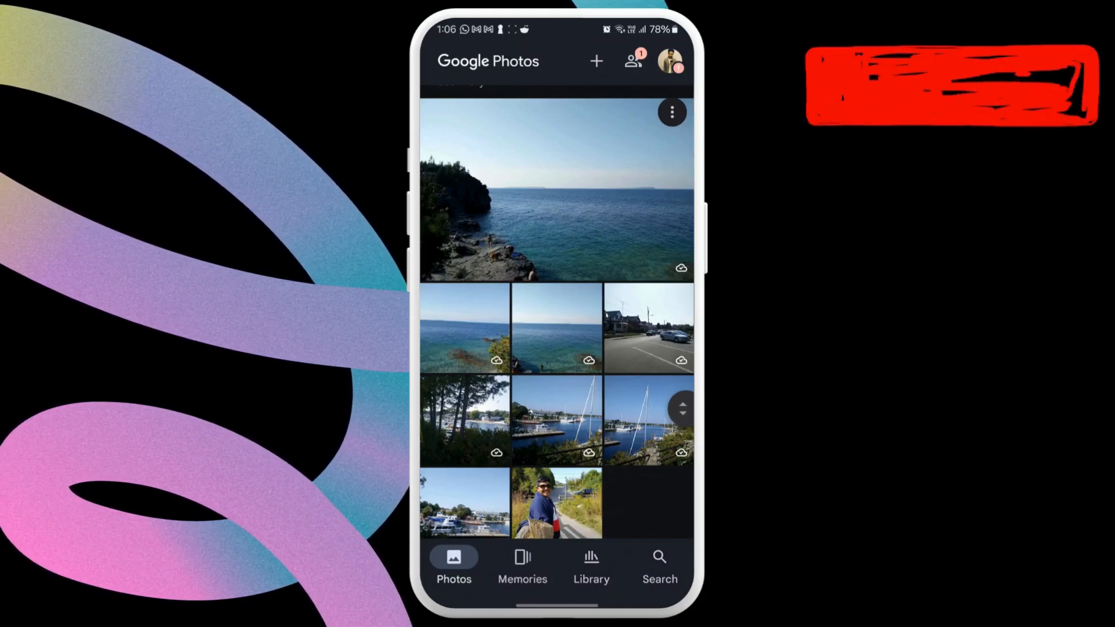
Save the seaside cliff photo to the phone from its details view.
{"action": "left_click", "coordinate": [557, 190]}
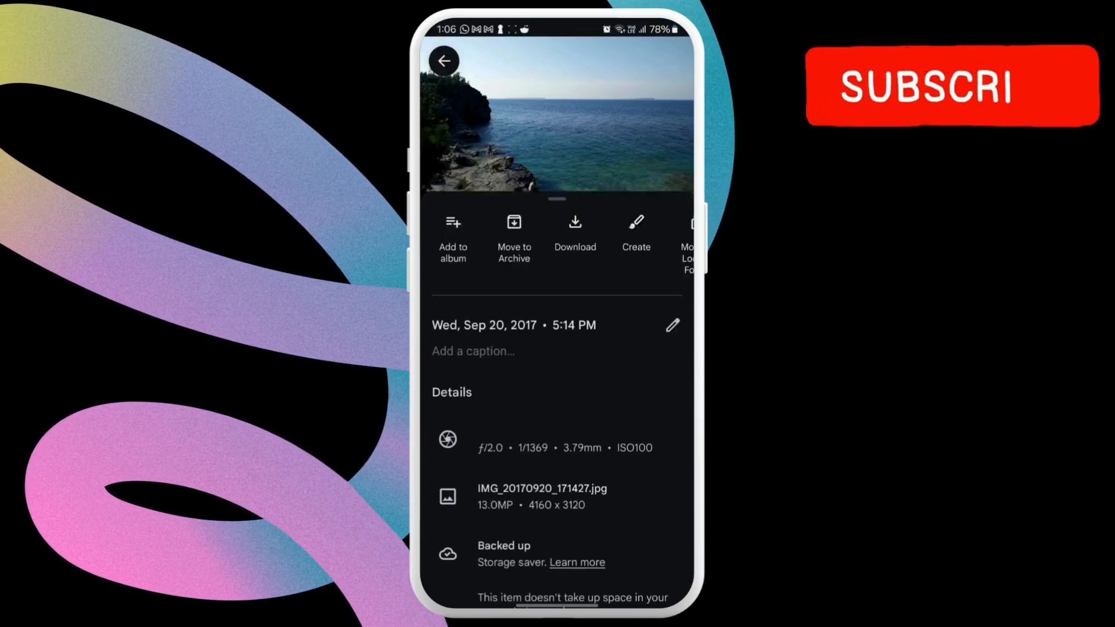
{"action": "left_click", "coordinate": [443, 59]}
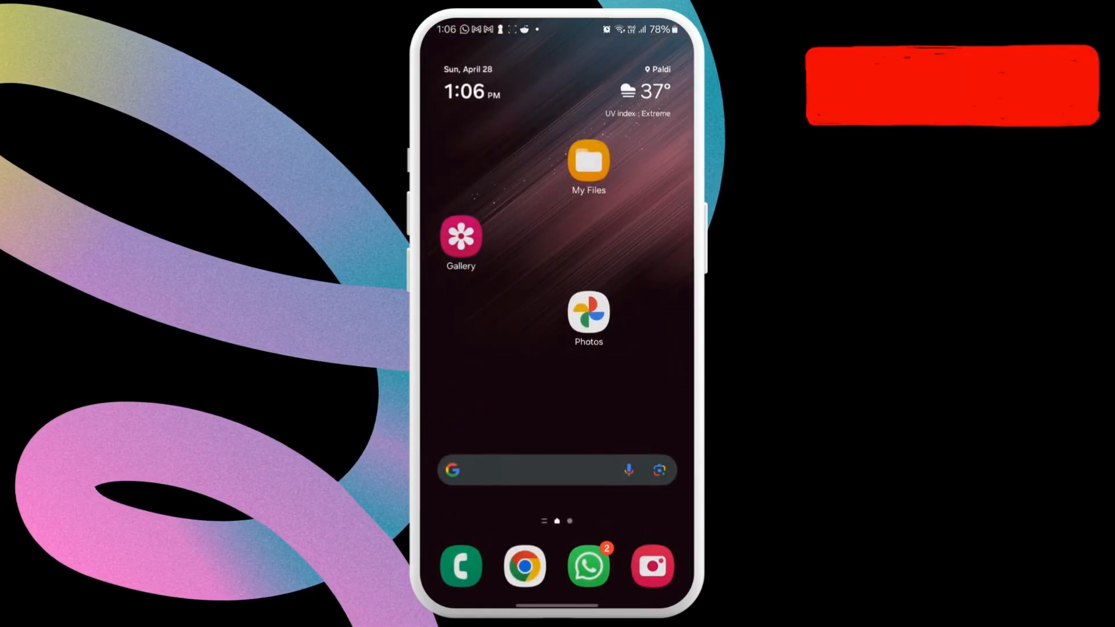
Search Google for 'google photos' in Chrome and reach the Google Photos sign-in page.
{"action": "left_click", "coordinate": [525, 567]}
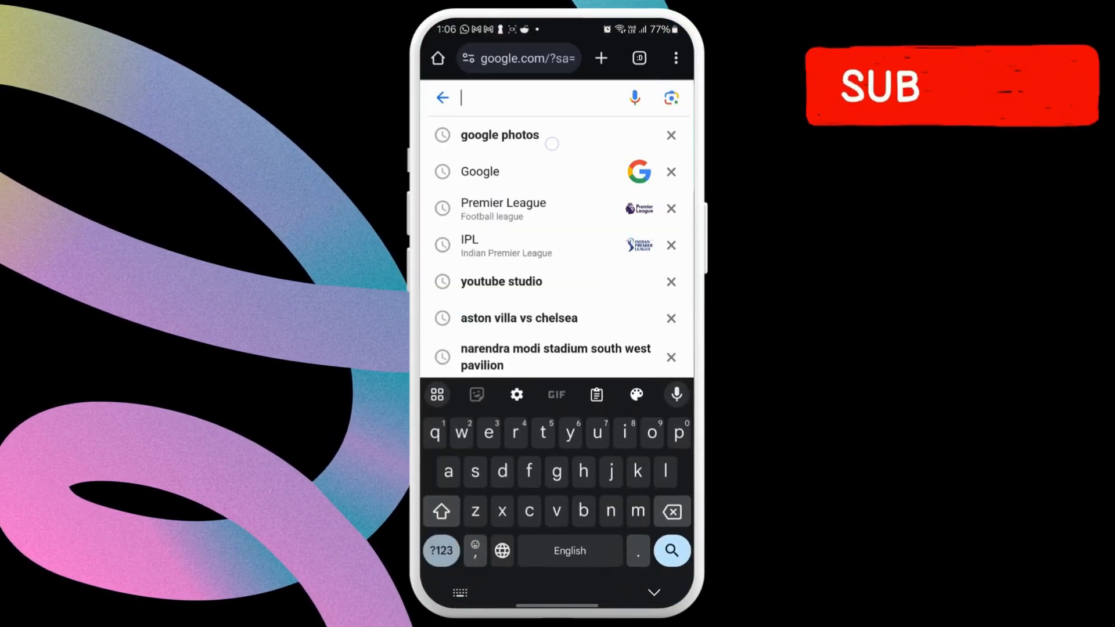
{"action": "left_click", "coordinate": [499, 134]}
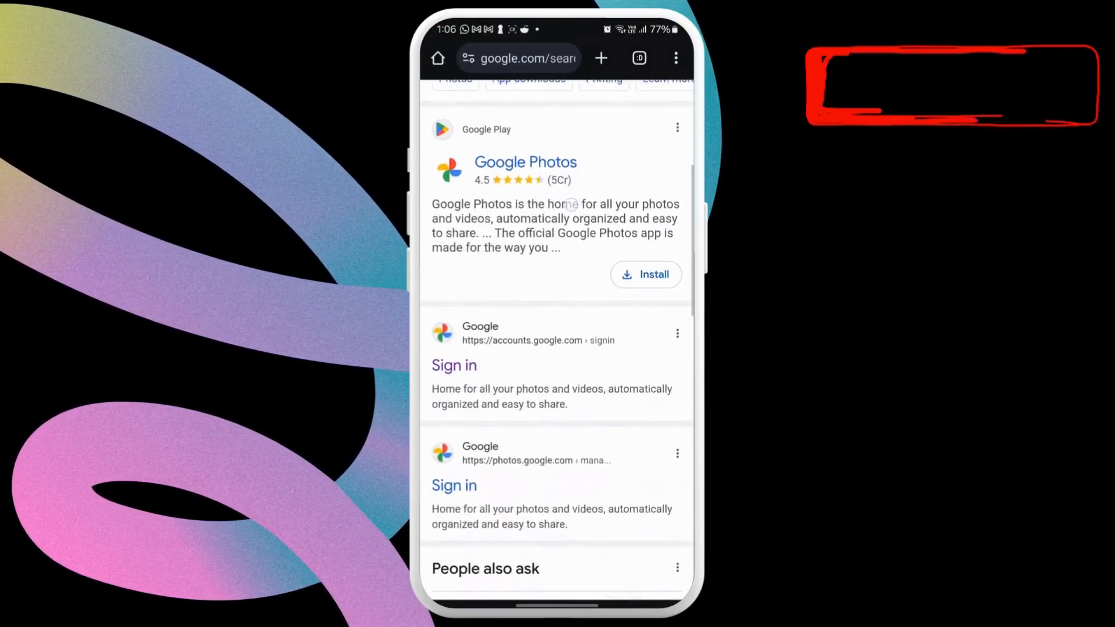
{"action": "left_click", "coordinate": [455, 364]}
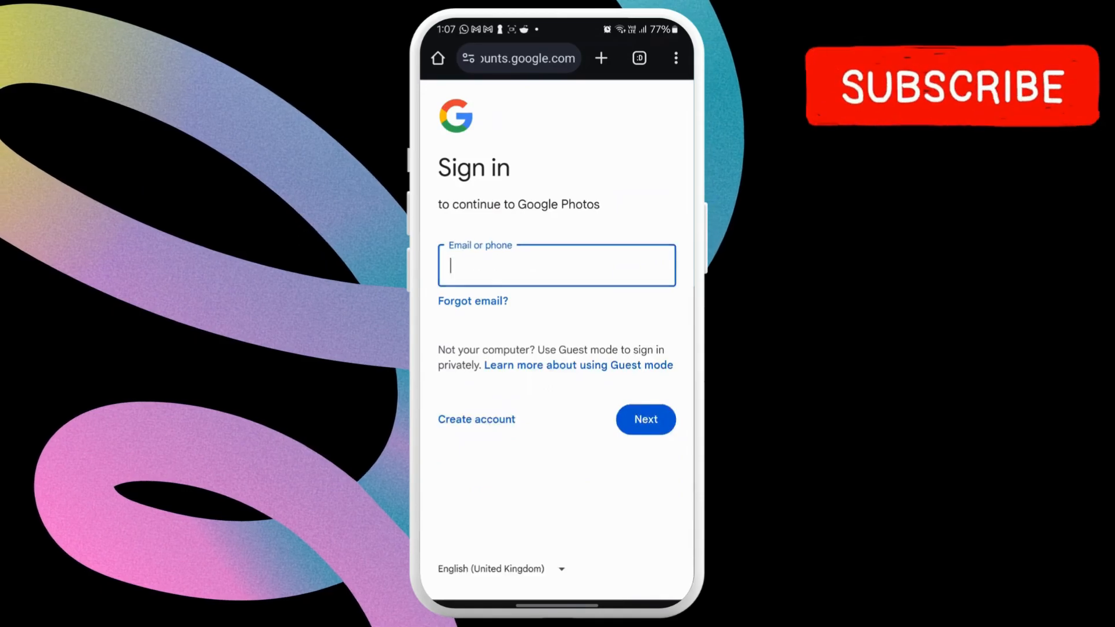
{"action": "left_click", "coordinate": [645, 420]}
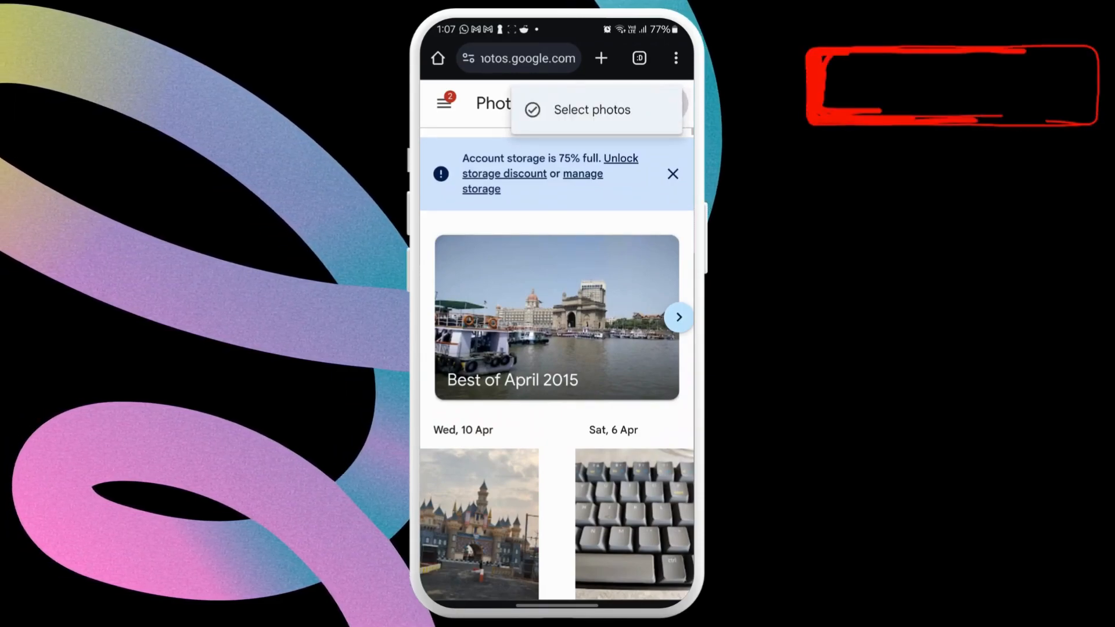
Select four library photos, including the windmill and tree-lined park shots, and download them together.
{"action": "left_click", "coordinate": [591, 109]}
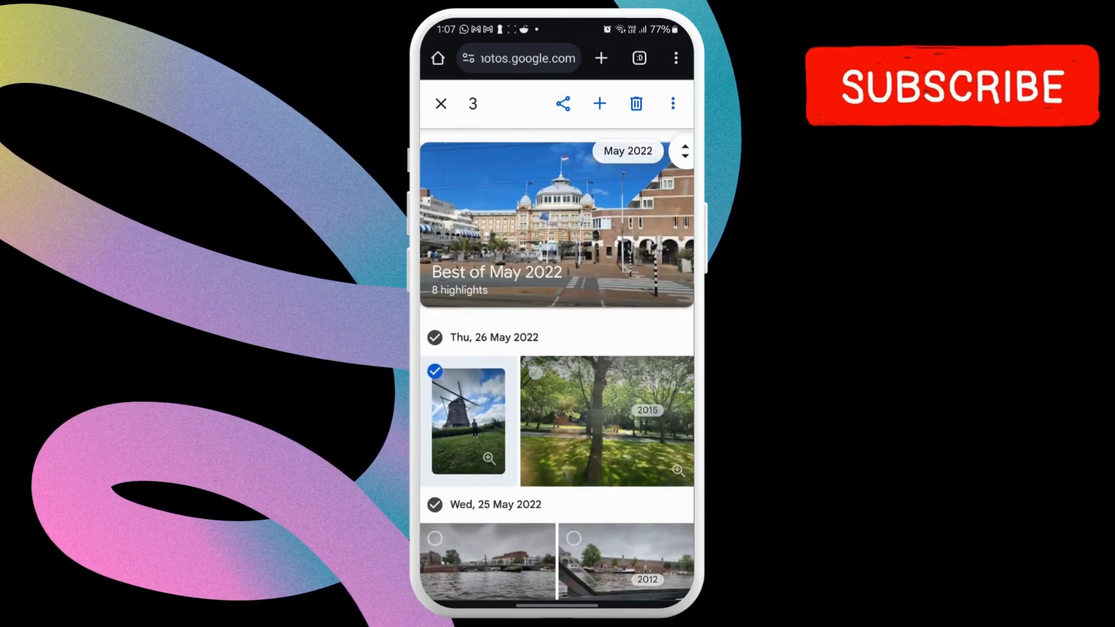
{"action": "left_click", "coordinate": [671, 103]}
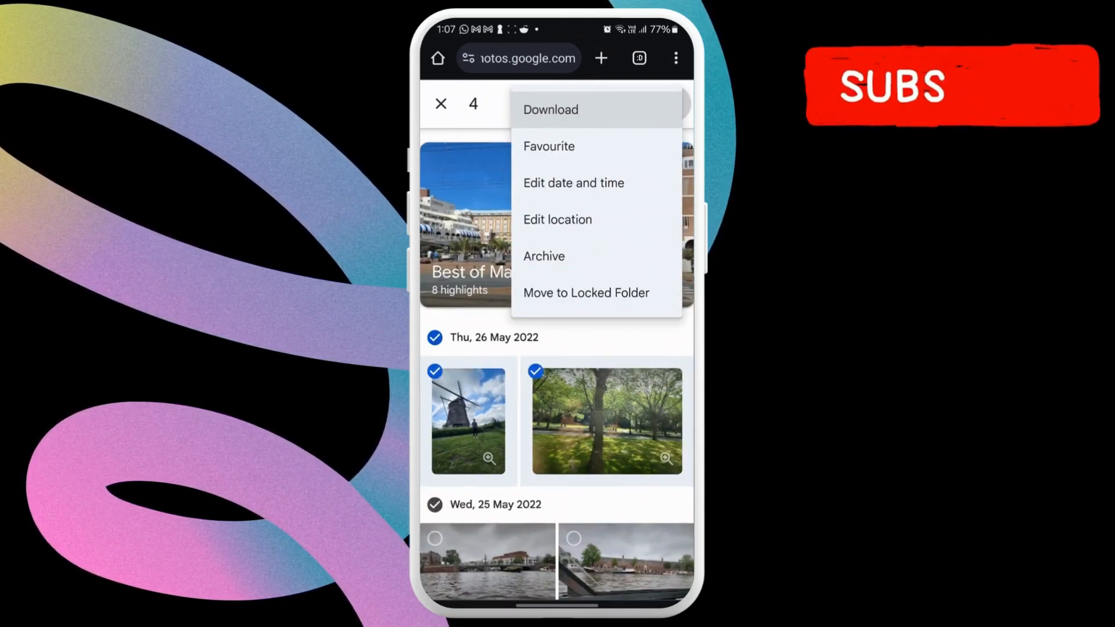
{"action": "left_click", "coordinate": [549, 109]}
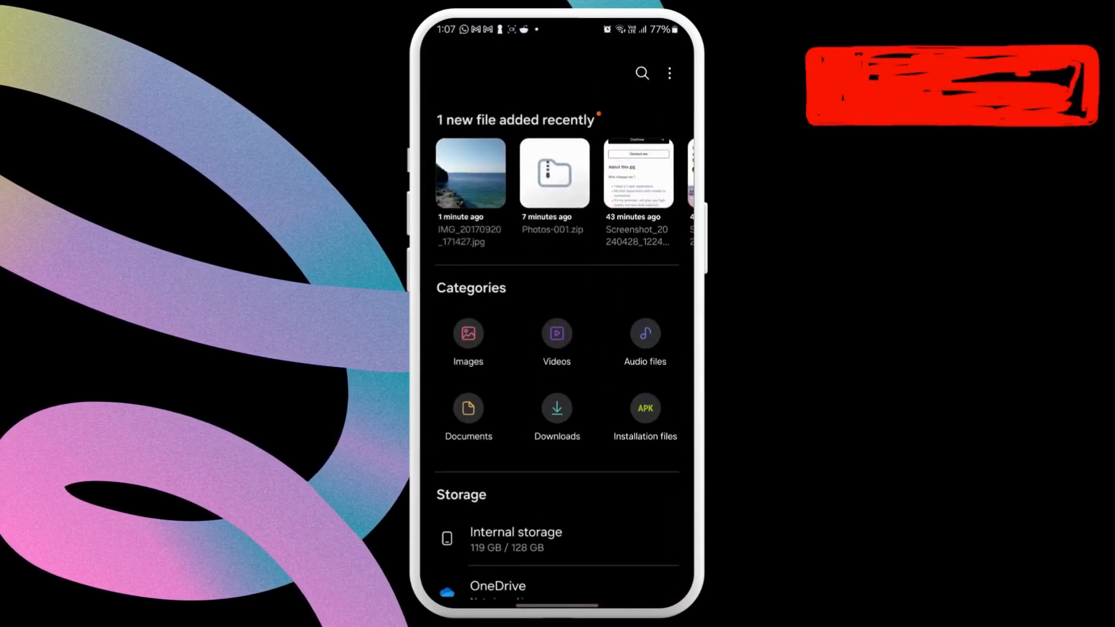
Extract Photos-001 (1).zip in Downloads into a Photos-001 (1) folder and view its four JPGs.
{"action": "left_click", "coordinate": [557, 409]}
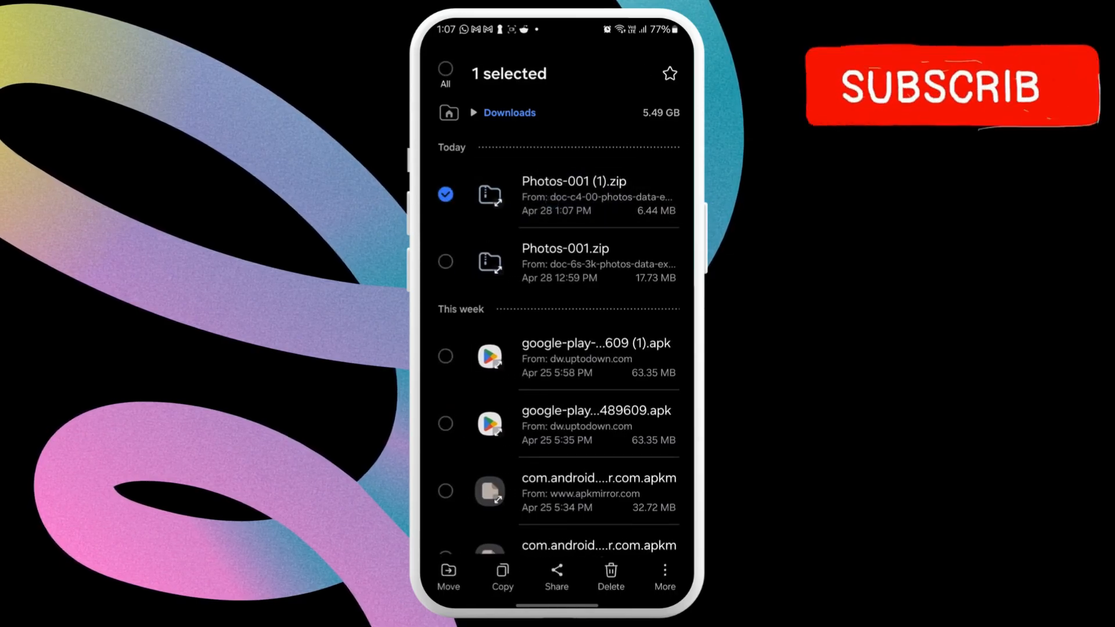
{"action": "left_click", "coordinate": [664, 576]}
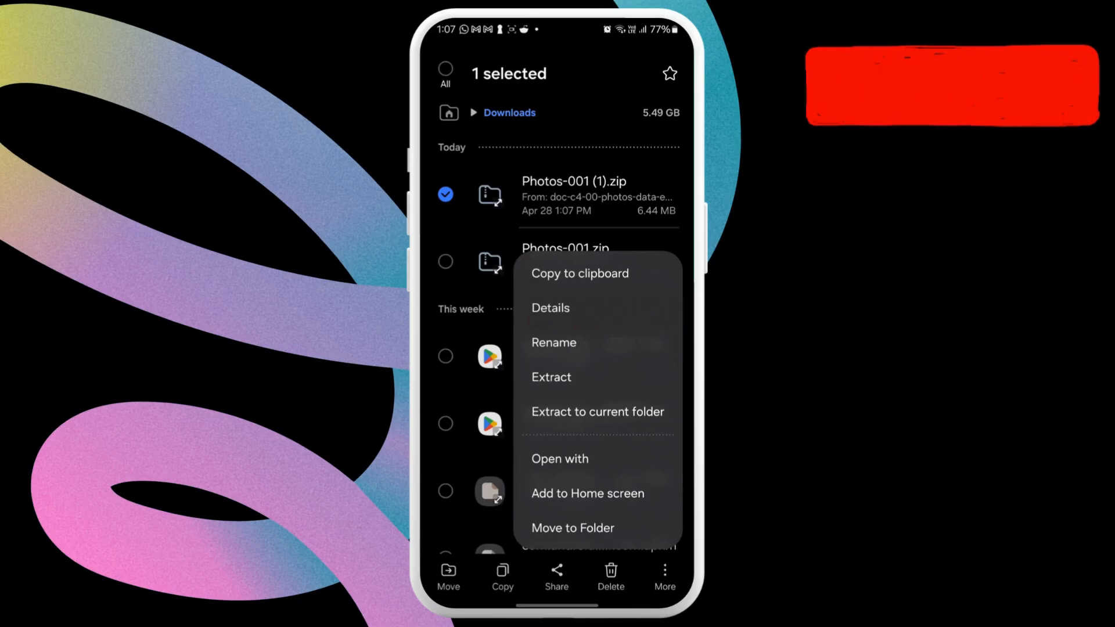
{"action": "left_click", "coordinate": [551, 377]}
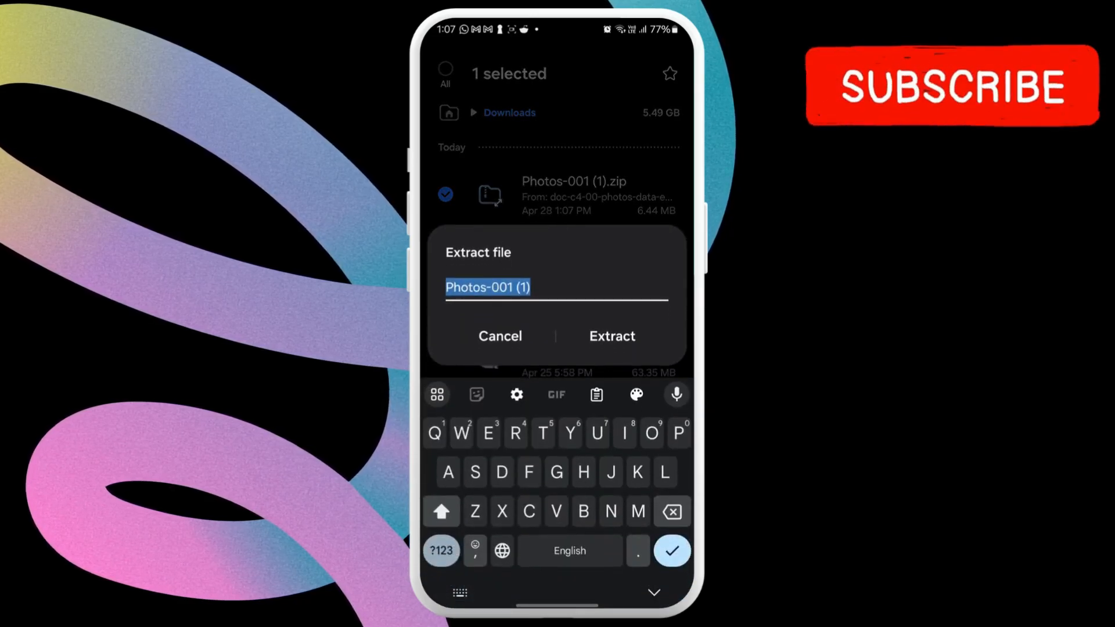
{"action": "left_click", "coordinate": [610, 336]}
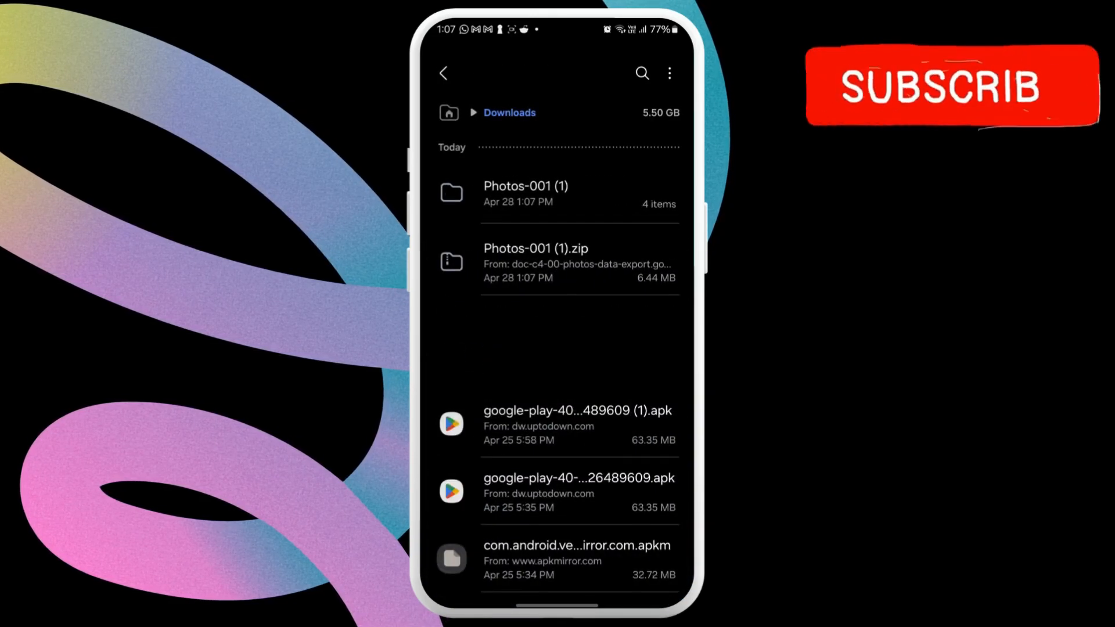
{"action": "left_click", "coordinate": [524, 186]}
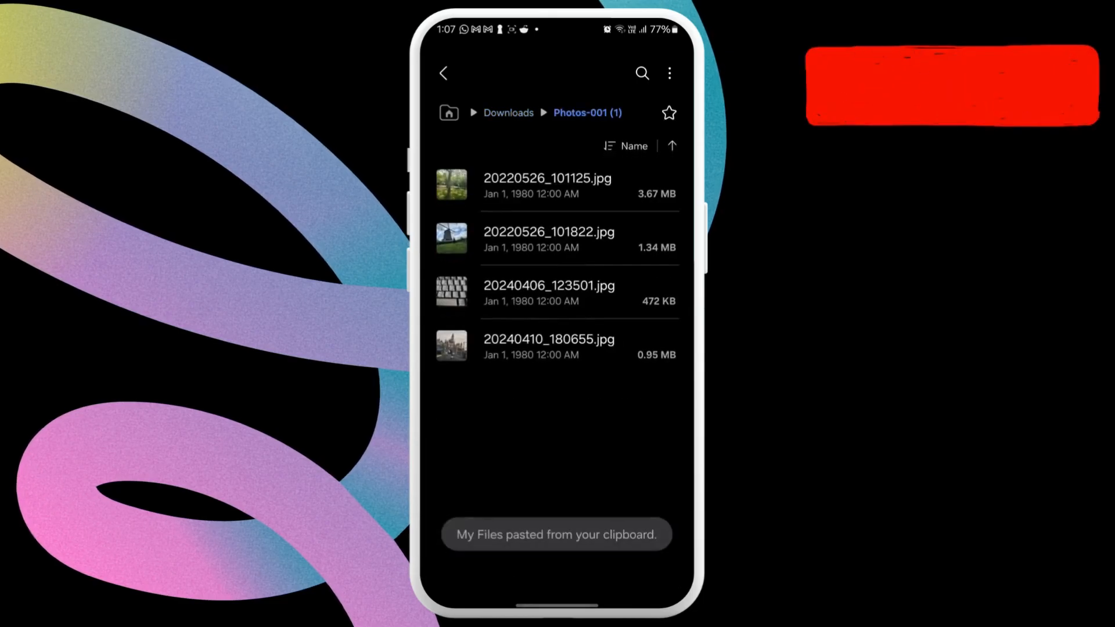